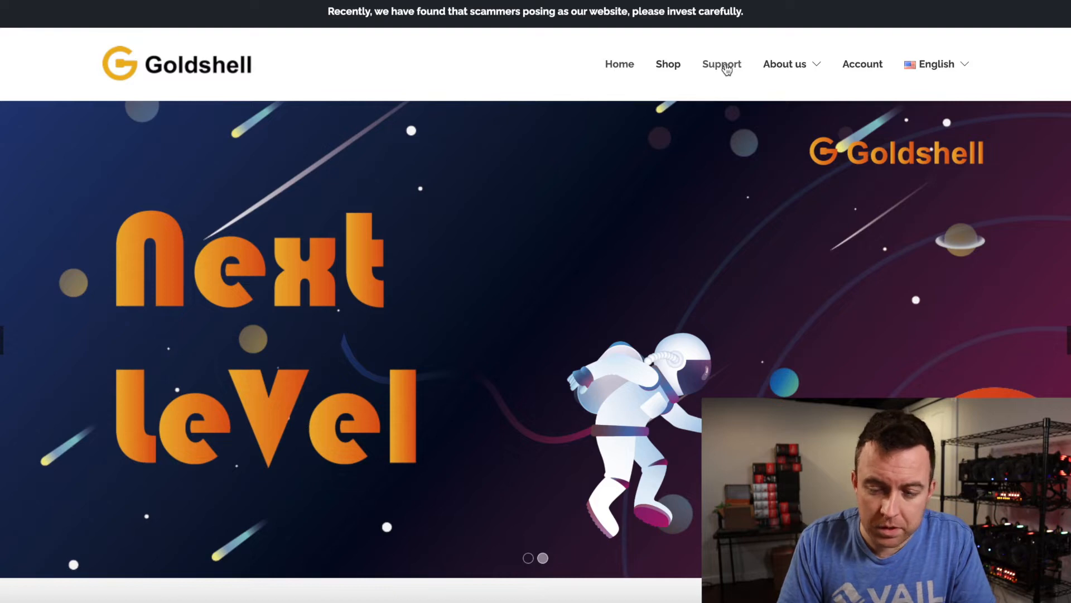
Step: Go from goldshell.com Support to the Software tutorial page
left_click(721, 64)
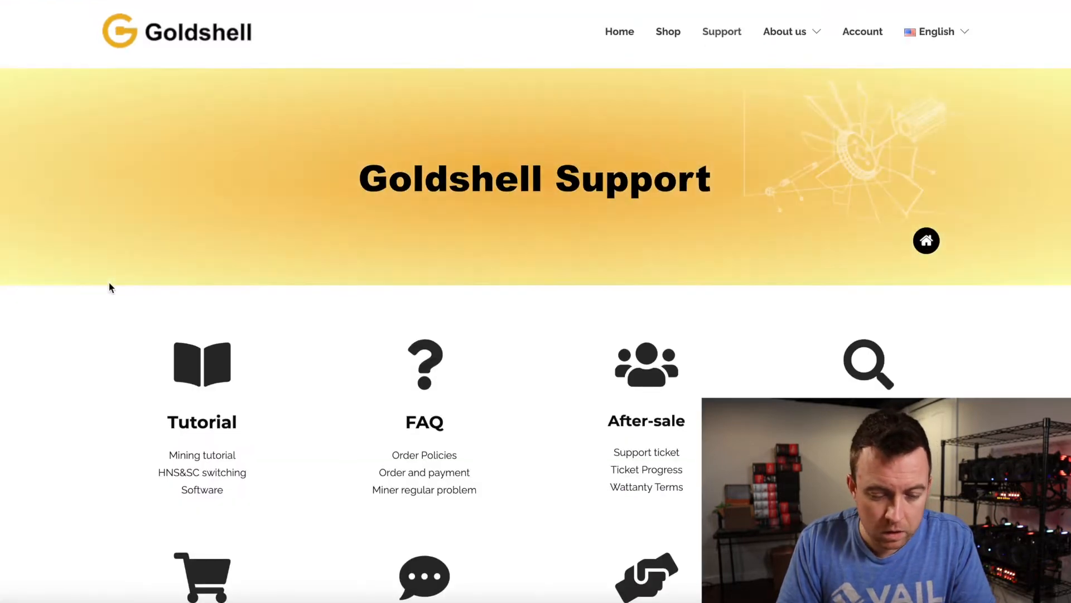
scroll("down", 3)
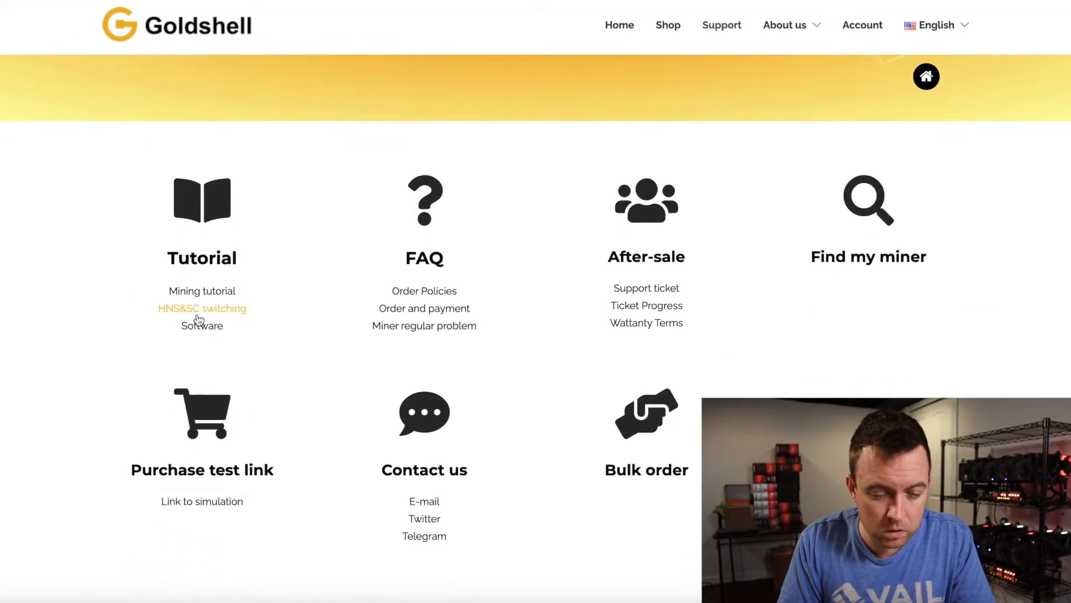
mouse_move(201, 325)
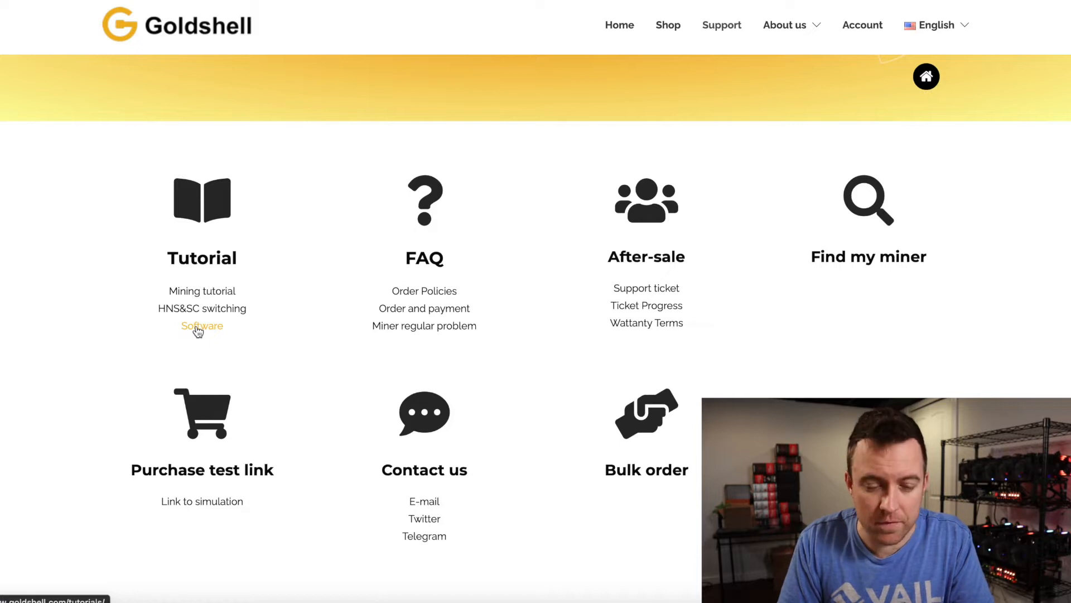
left_click(202, 325)
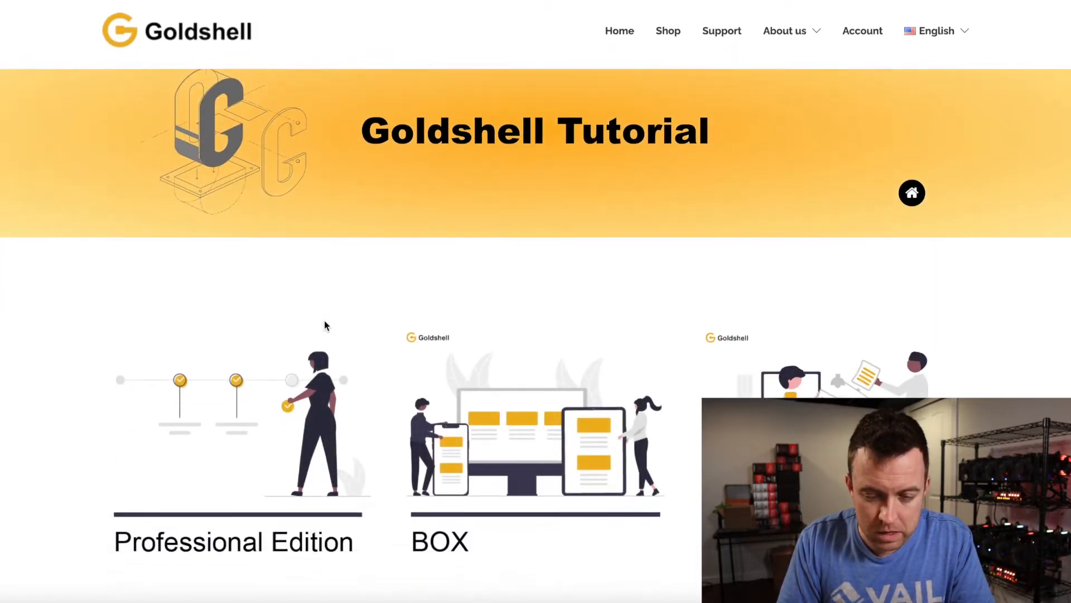
scroll("down", 3)
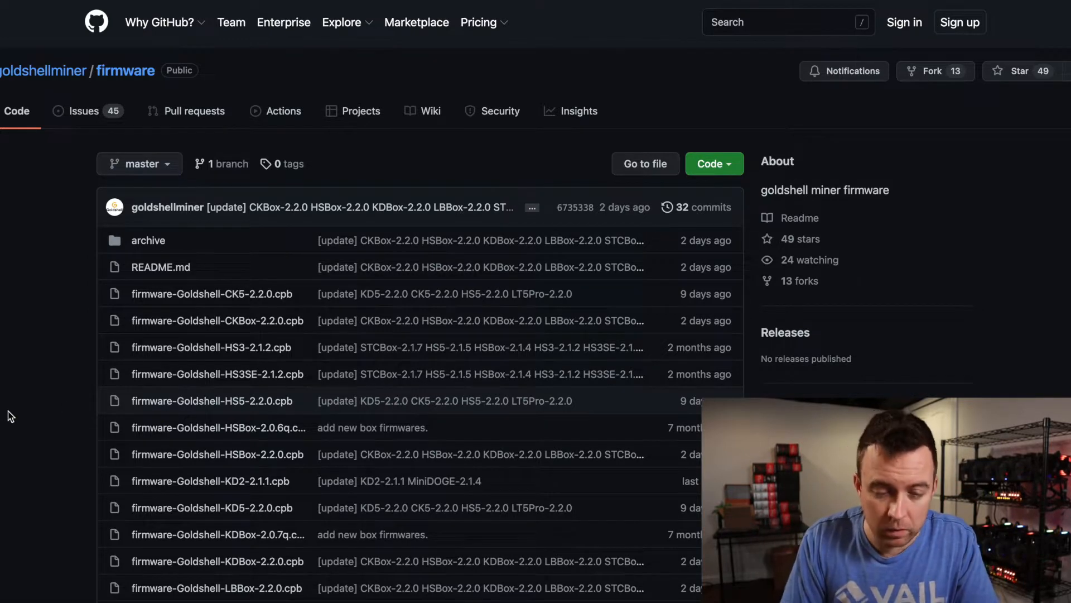
Step: Download firmware-Goldshell-MiniDOGE-2.2.0.cpb from the goldshellminer/firmware README to Downloads
scroll("down", 3)
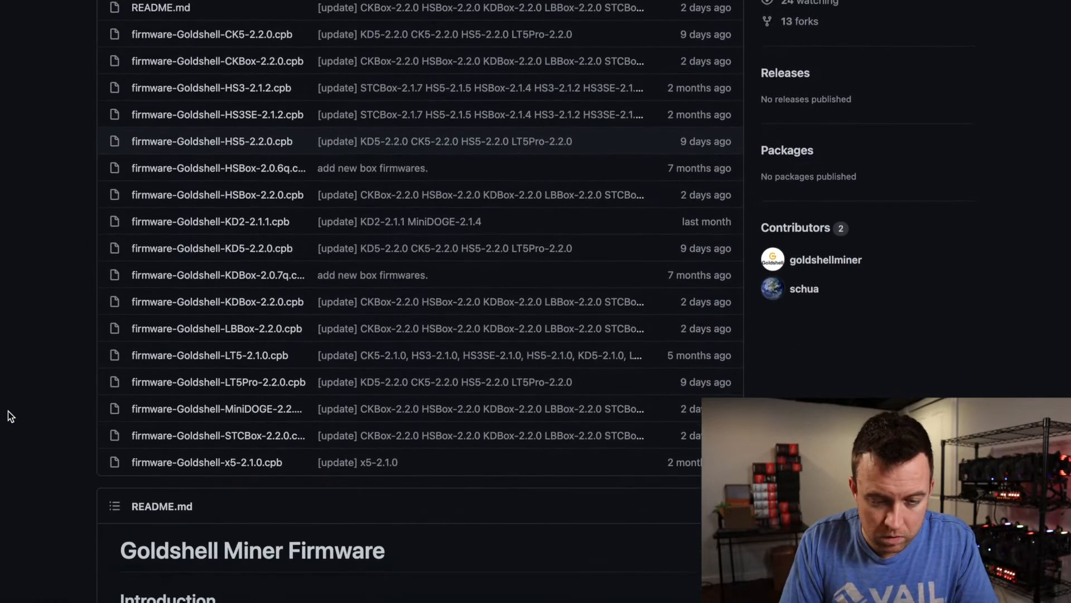
scroll("down", 3)
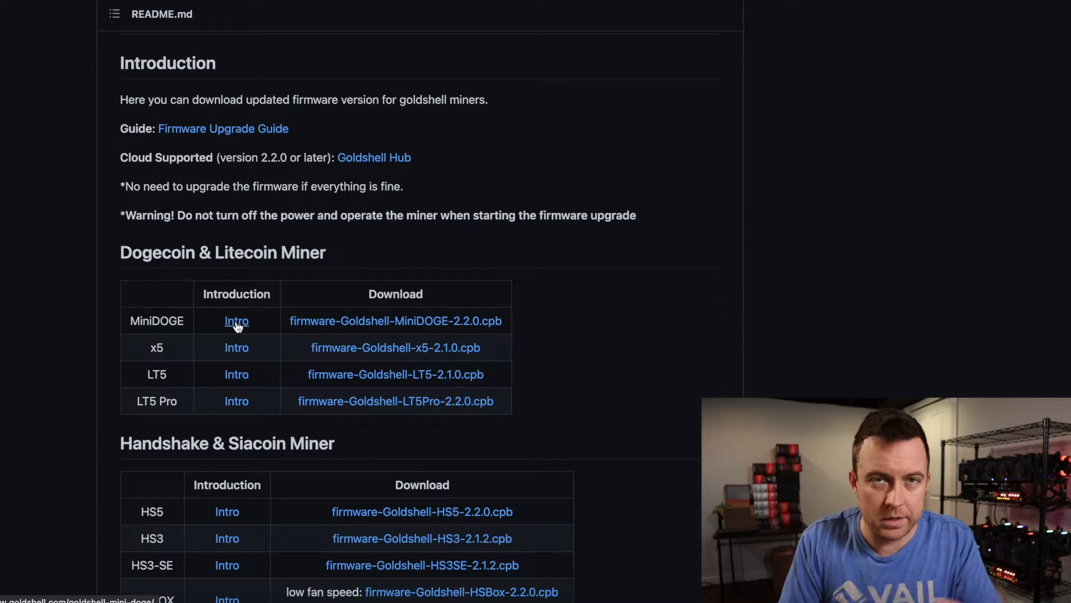
mouse_move(395, 320)
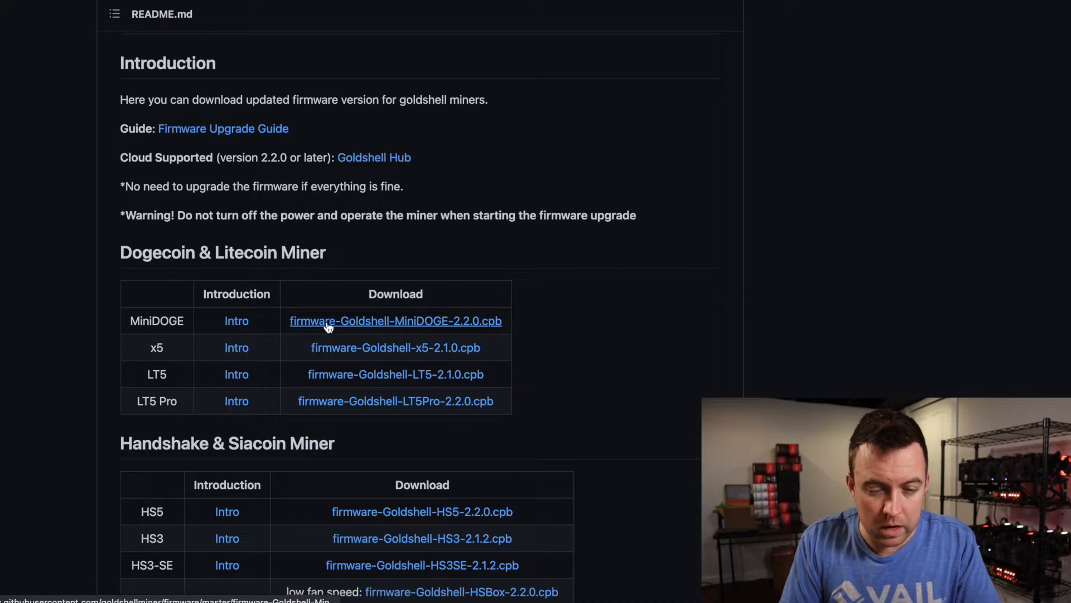
left_click(395, 320)
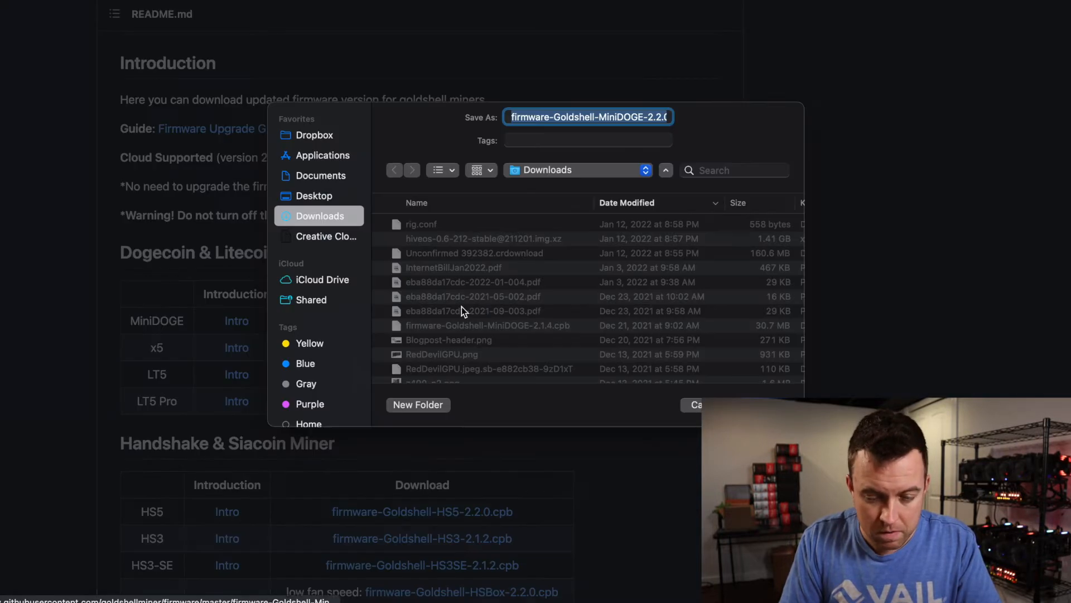
mouse_move(552, 144)
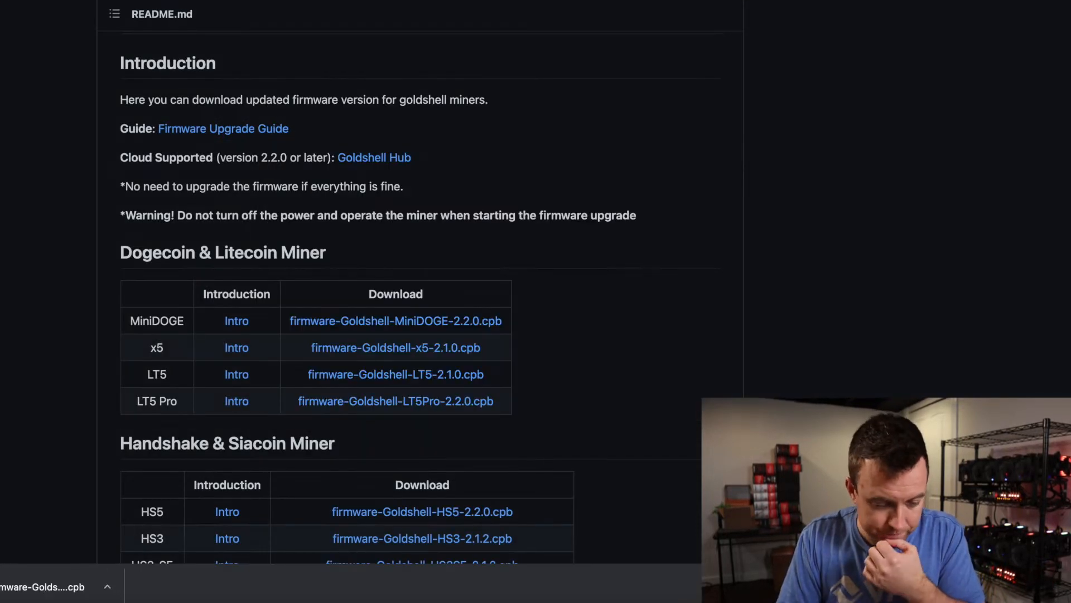
mouse_move(500, 151)
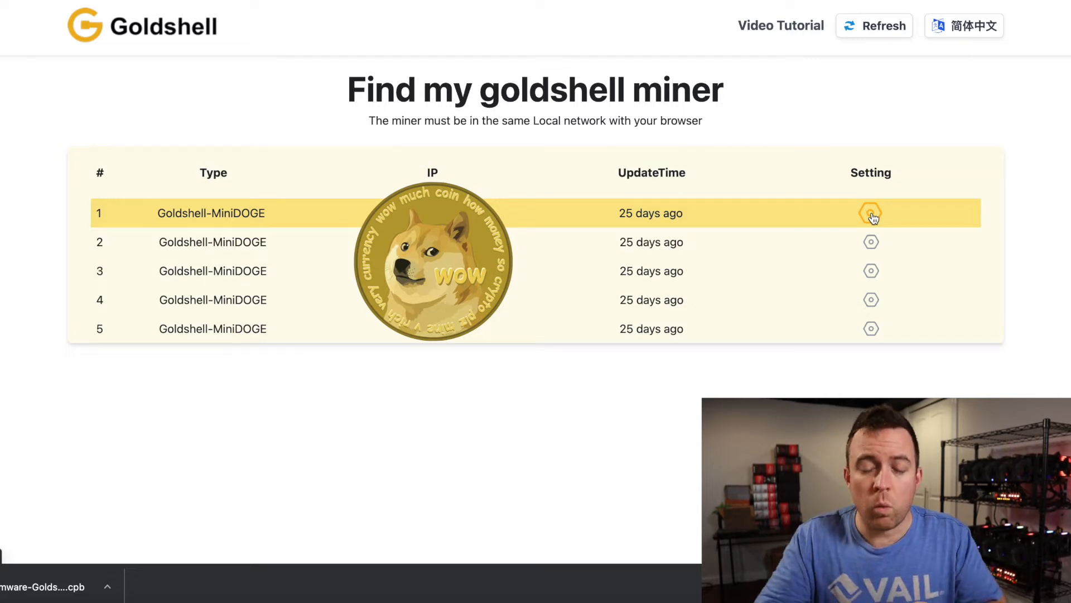
mouse_move(785, 214)
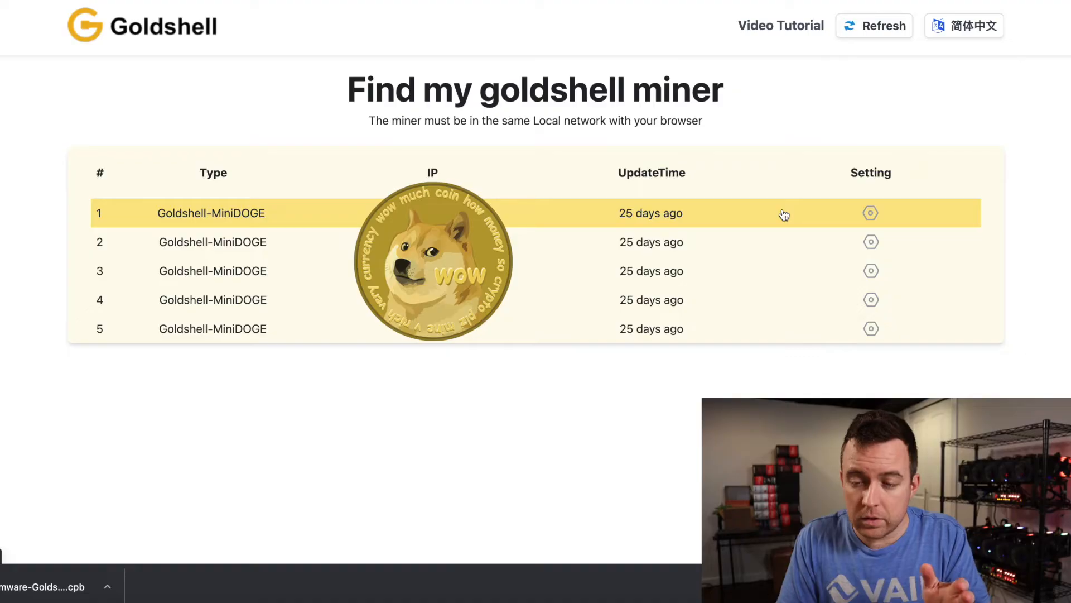
Step: Switch the Find My Miner page to Chinese and back to English
left_click(964, 26)
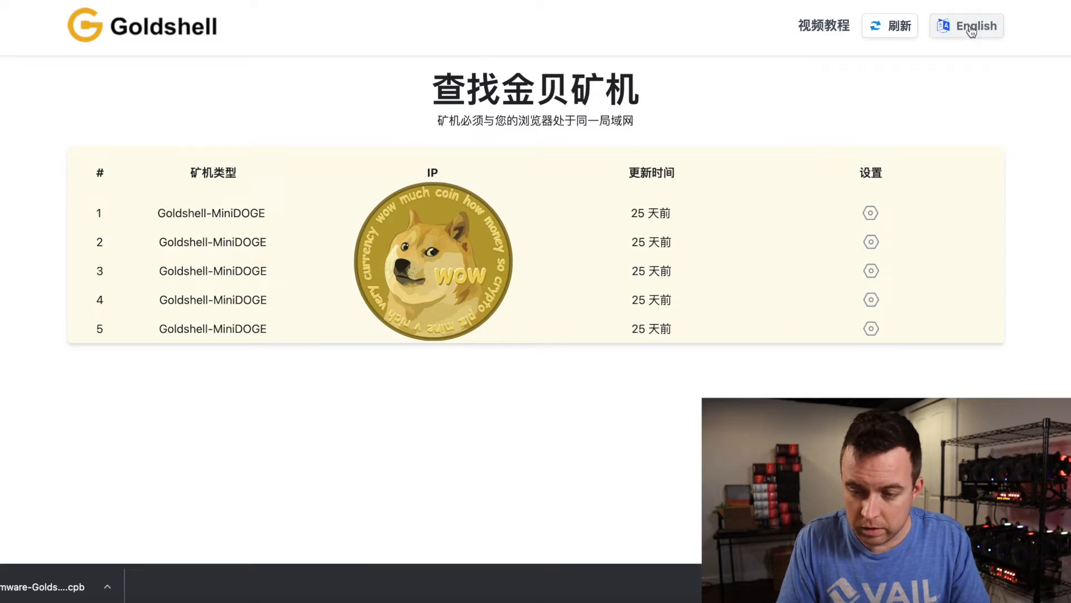
left_click(966, 27)
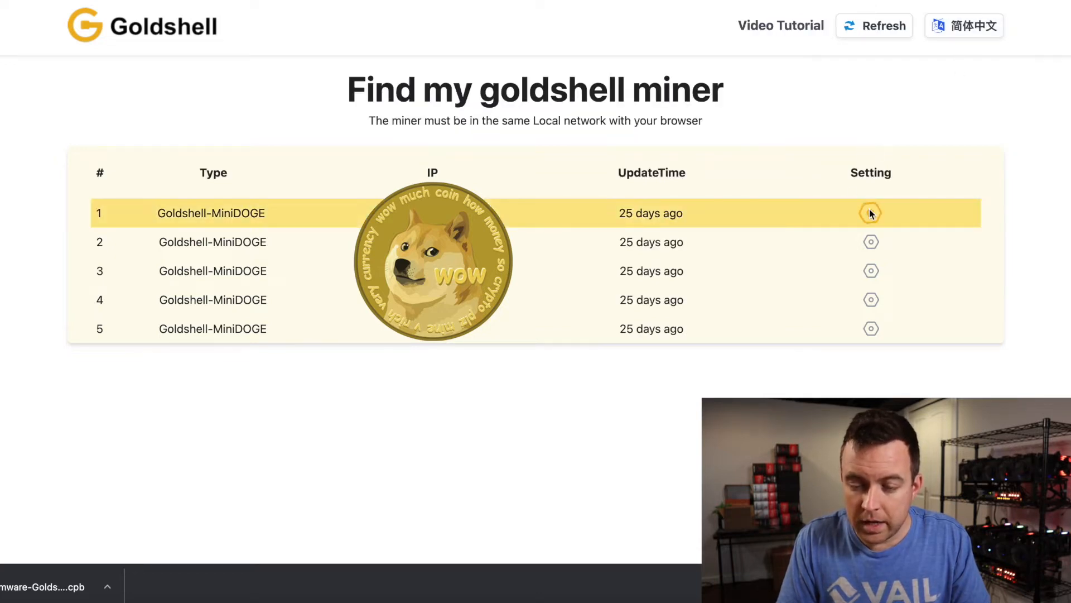
Step: Open the first MiniDOGE miner's System page with the interface in English
left_click(870, 212)
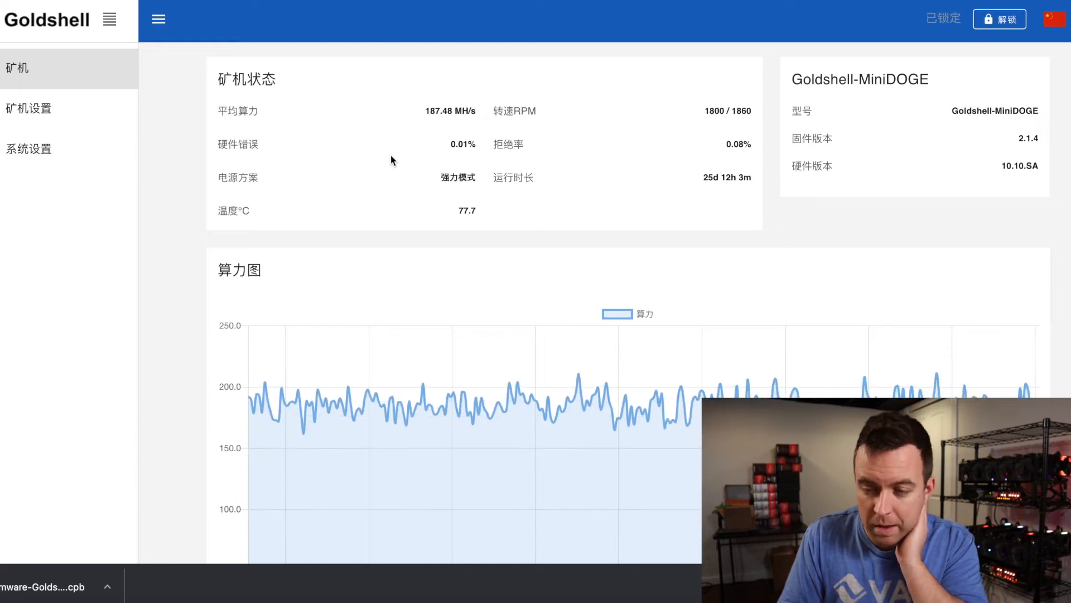
left_click(1058, 19)
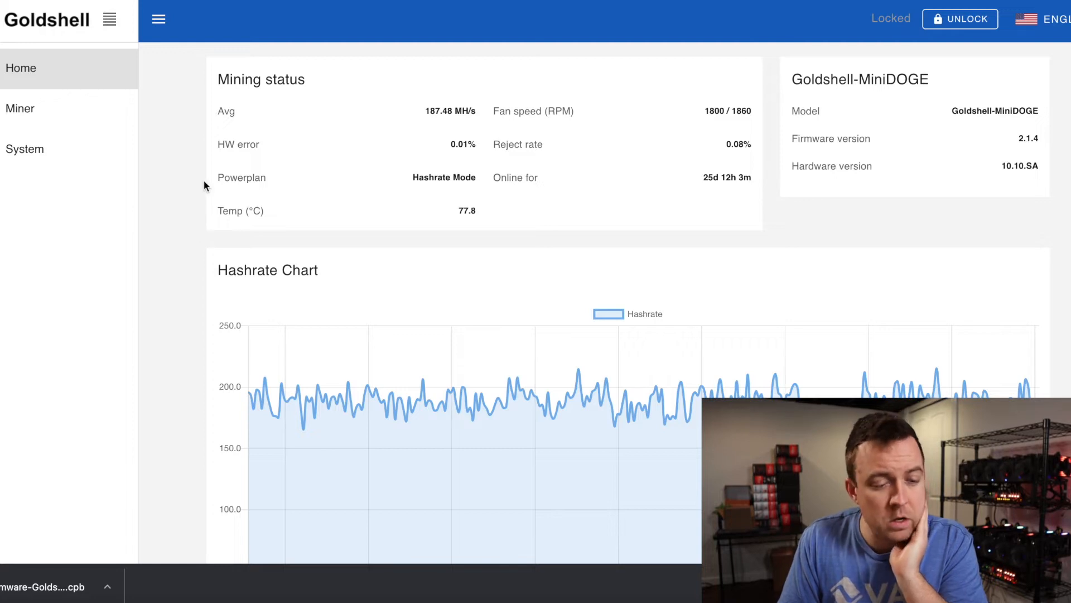
left_click(25, 149)
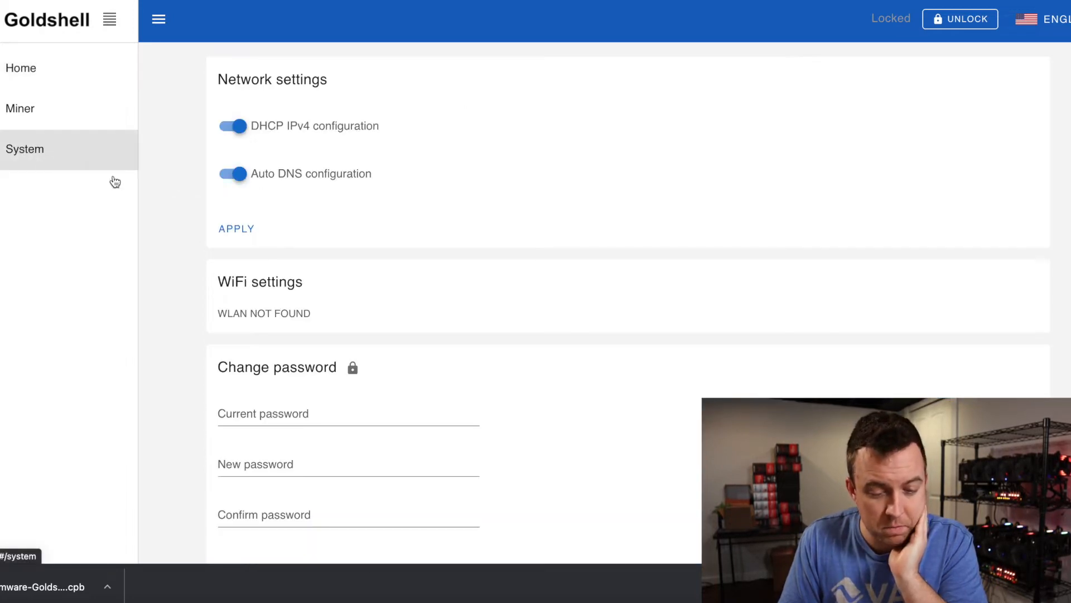
scroll("down", 3)
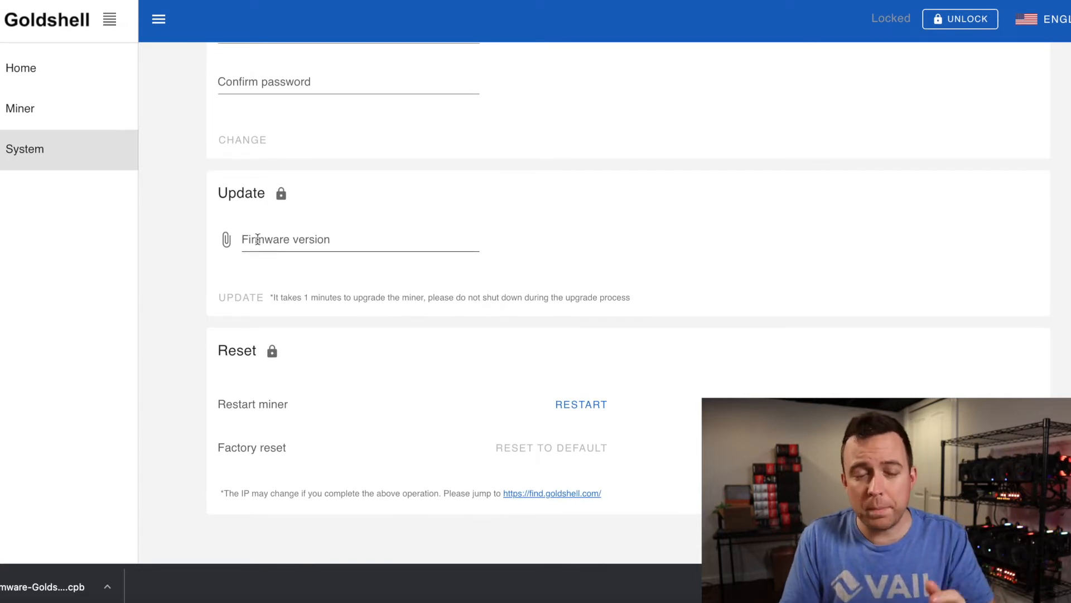
Step: Unlock with the admin password and submit firmware-Goldshell-MiniDOGE-2.2.0.cpb from Downloads
left_click(960, 19)
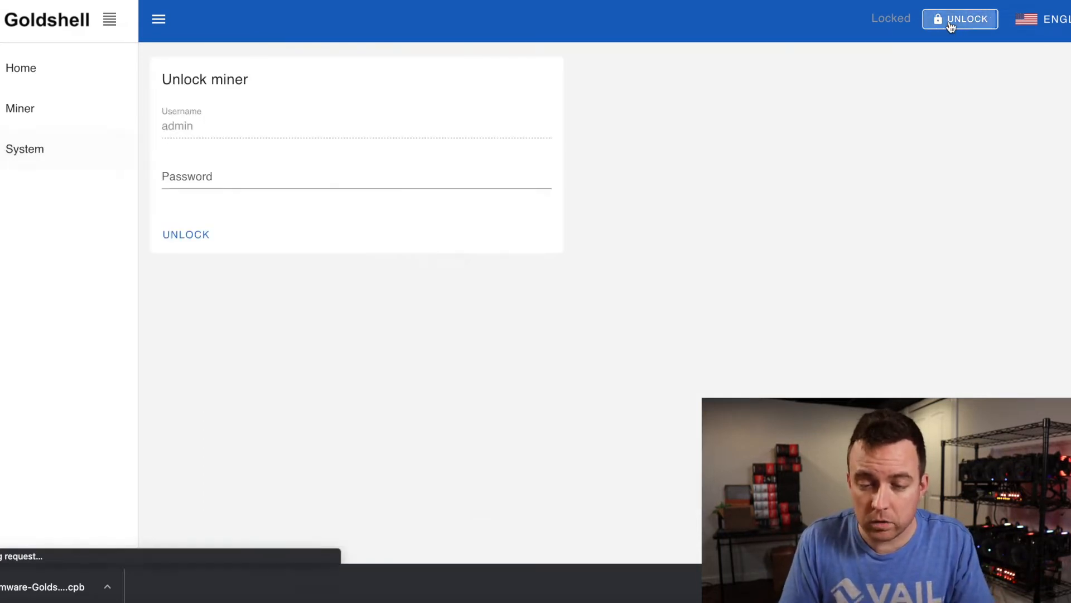
left_click(960, 19)
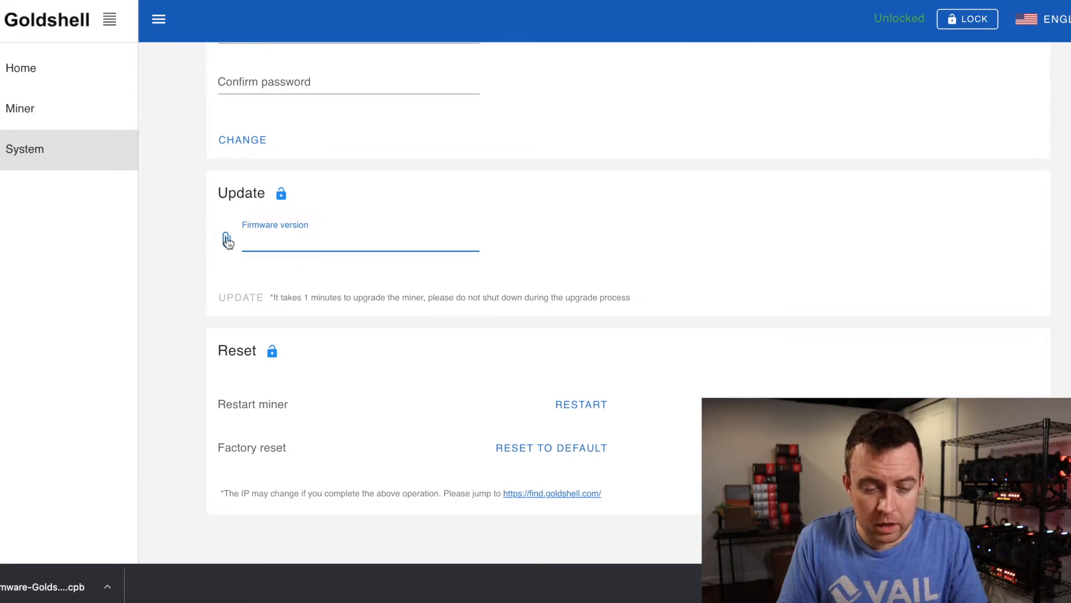
left_click(228, 241)
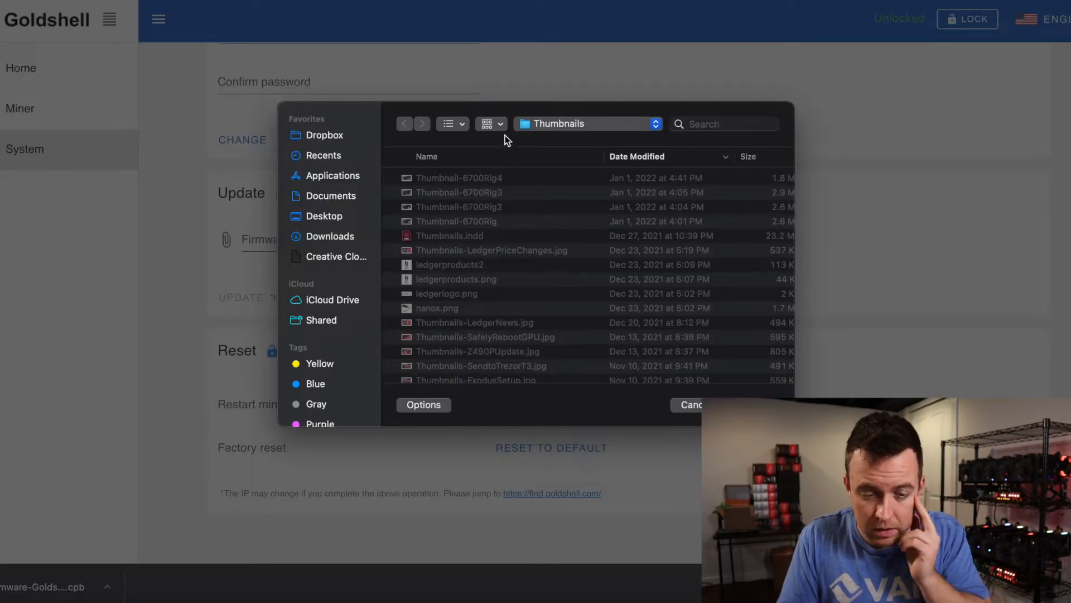
left_click(329, 236)
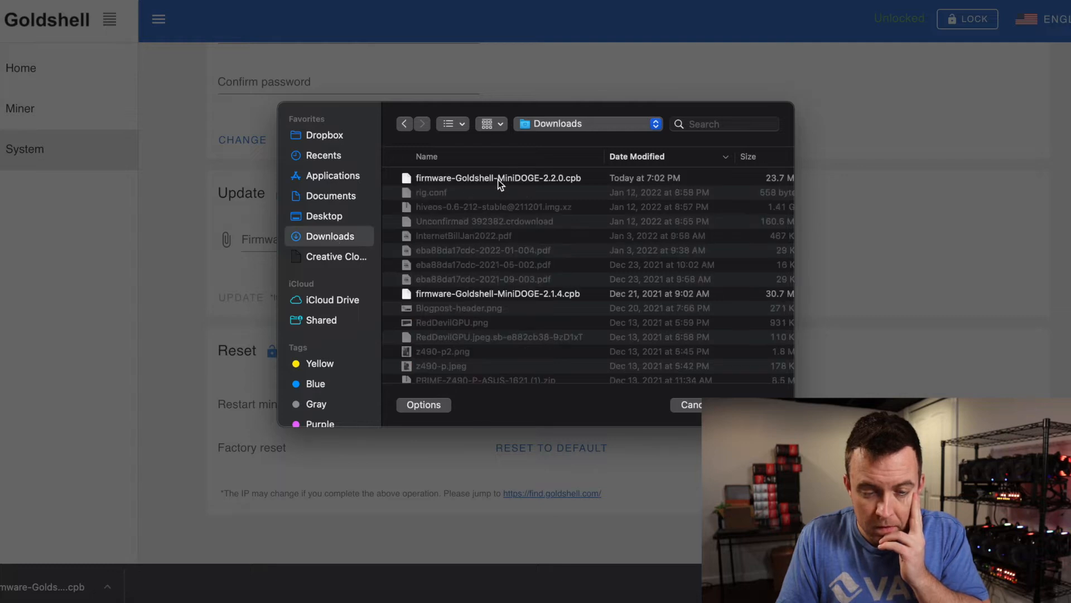
double_click(500, 178)
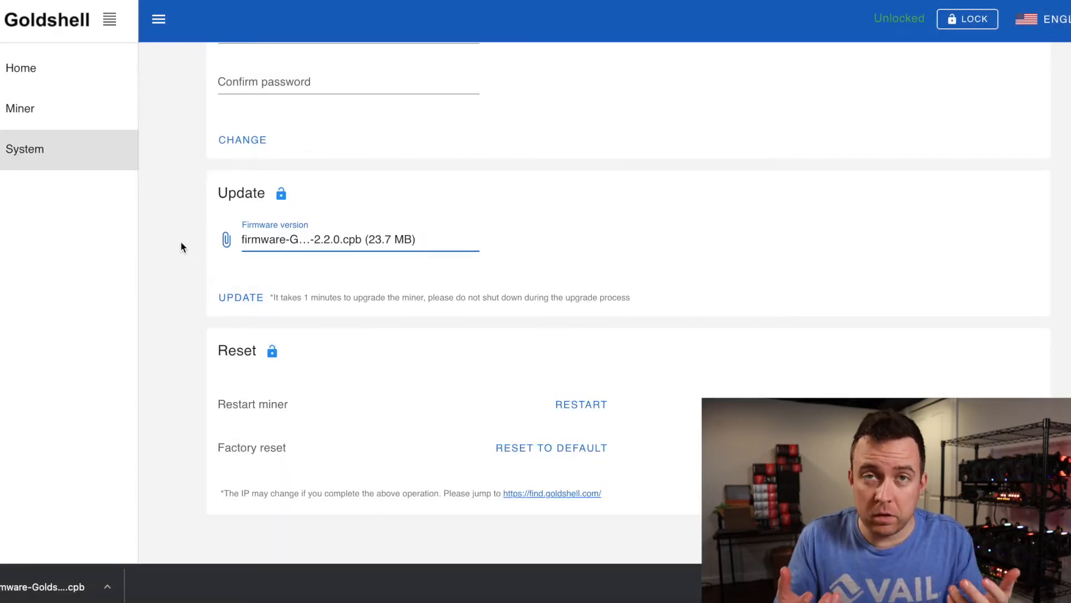
mouse_move(199, 284)
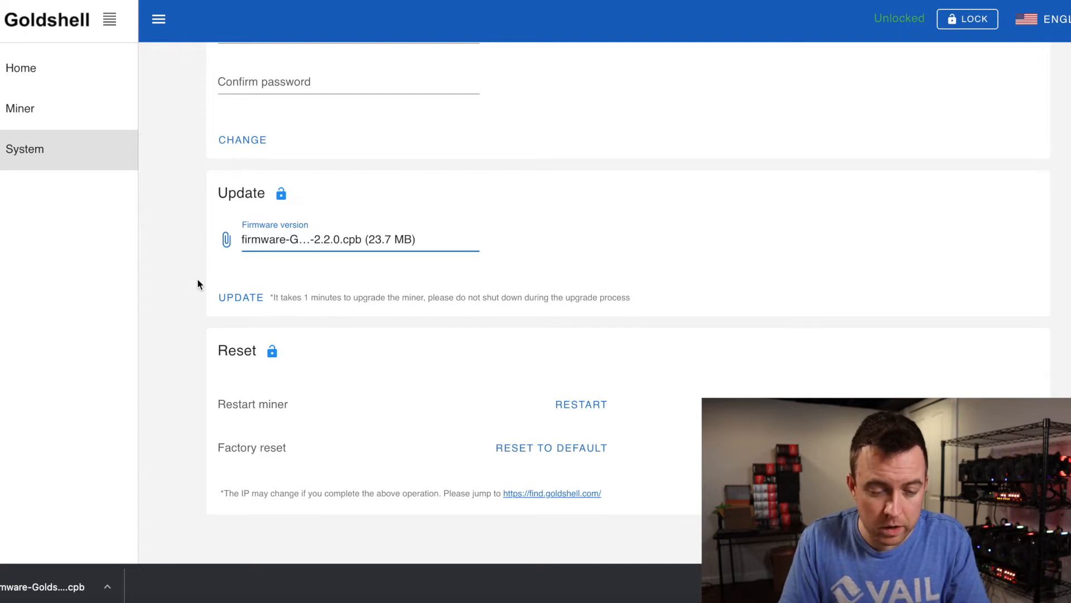
left_click(241, 297)
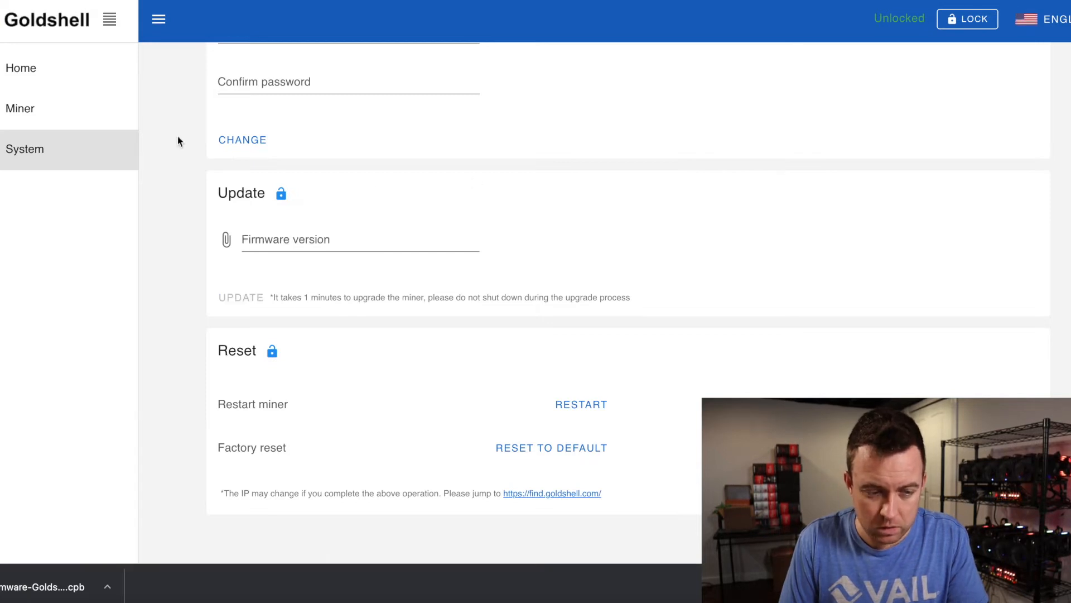
Step: View the Home overview showing firmware 2.2.0 after the reboot
left_click(21, 67)
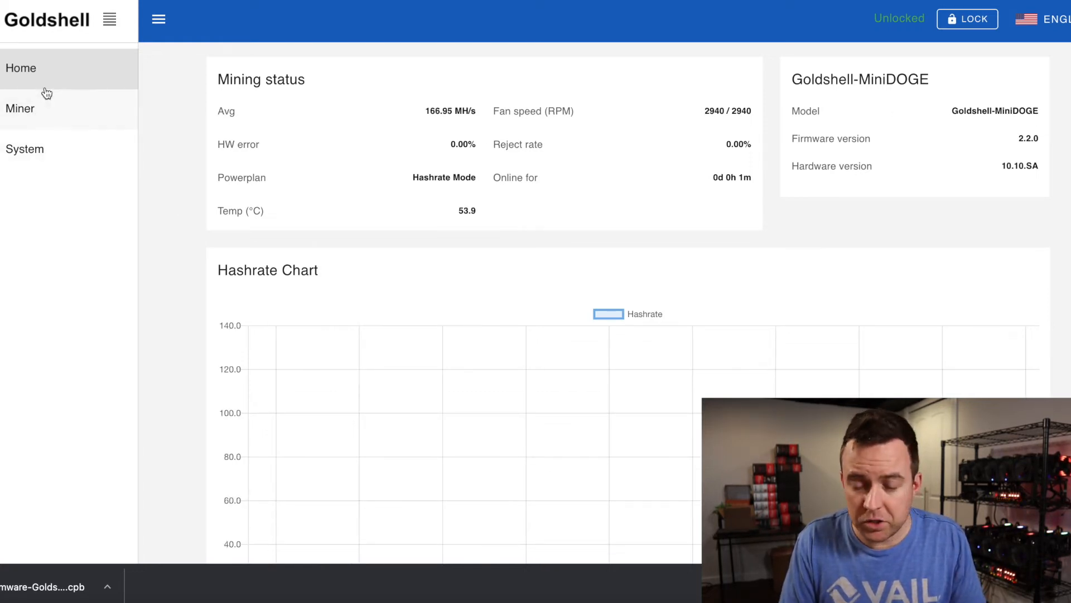
mouse_move(201, 216)
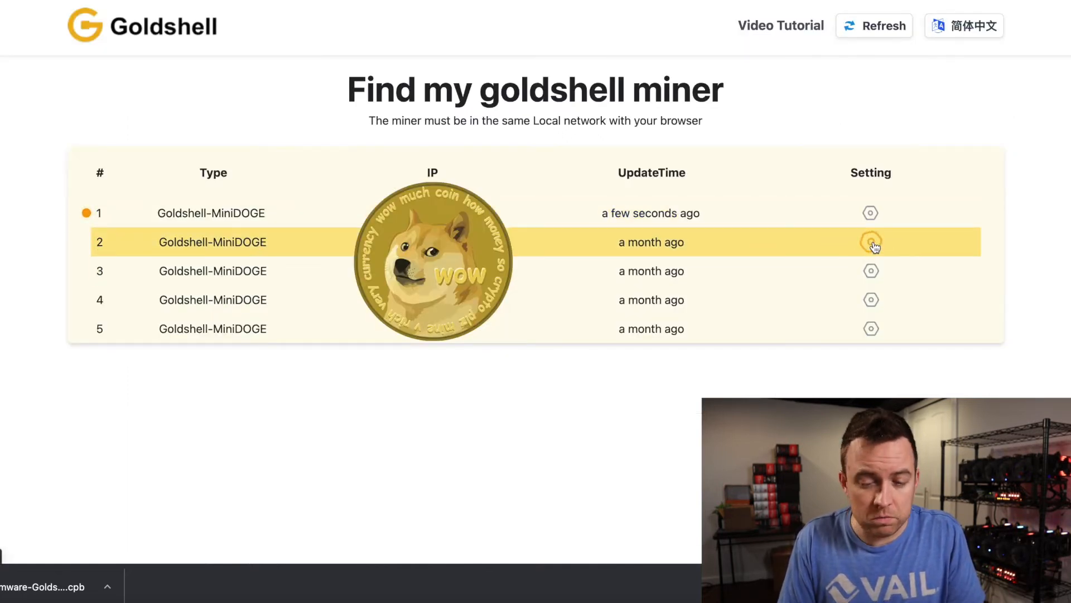
Step: Open the second miner's settings in English and unlock it
left_click(870, 241)
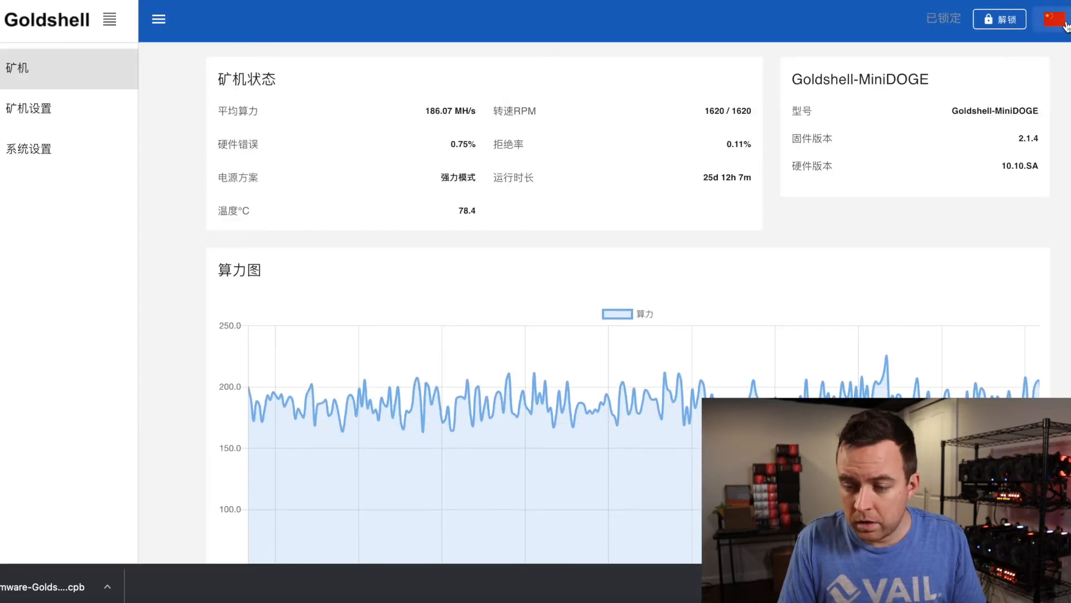
left_click(1054, 19)
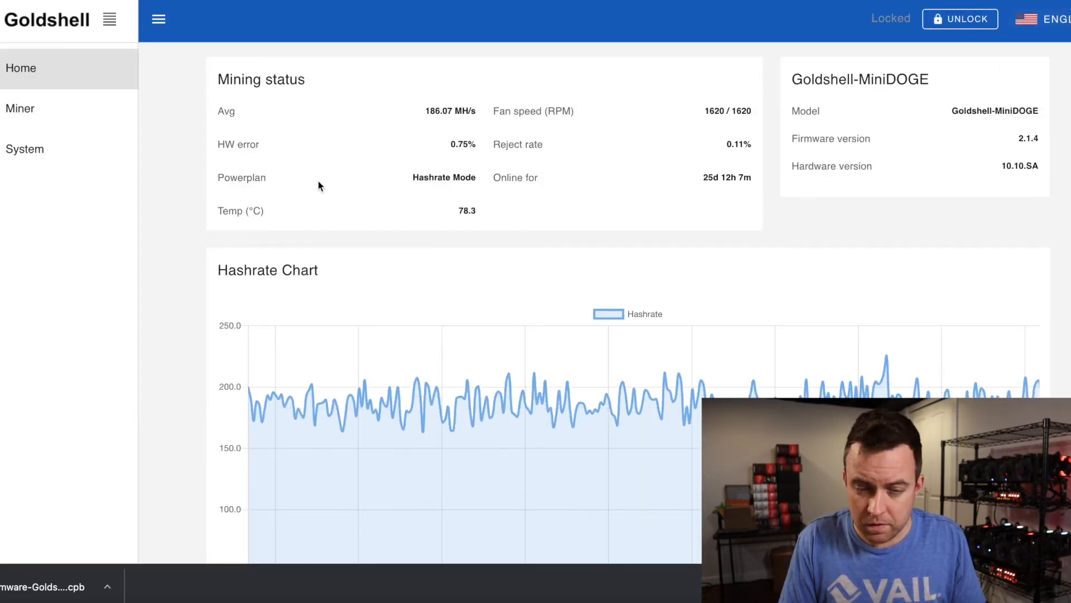
left_click(960, 19)
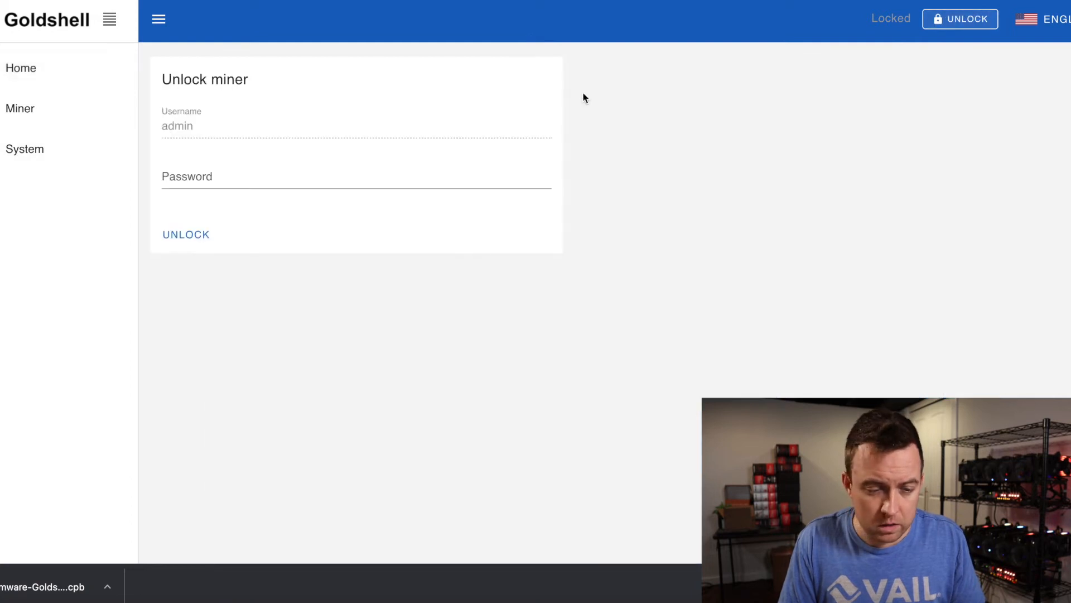
left_click(186, 234)
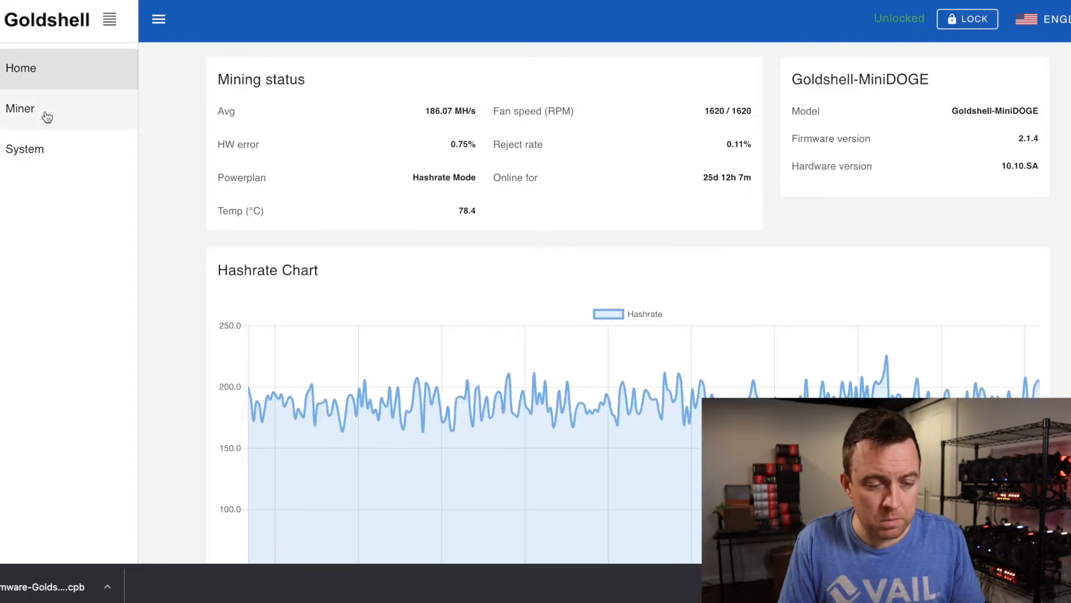
Step: Start the second miner's 2.2.0 firmware update from the System page
left_click(24, 149)
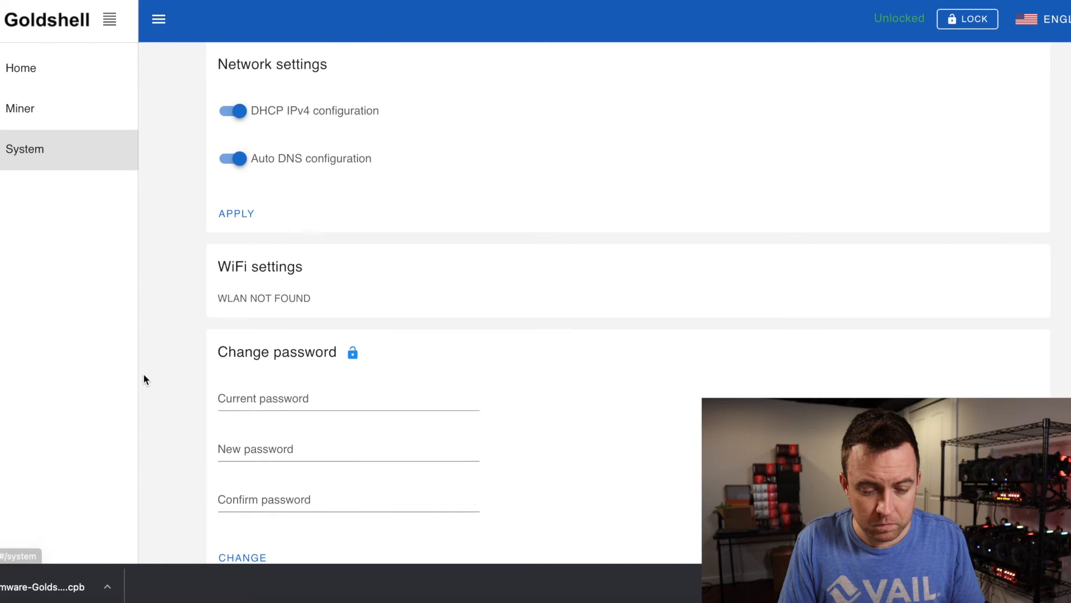
scroll("down", 3)
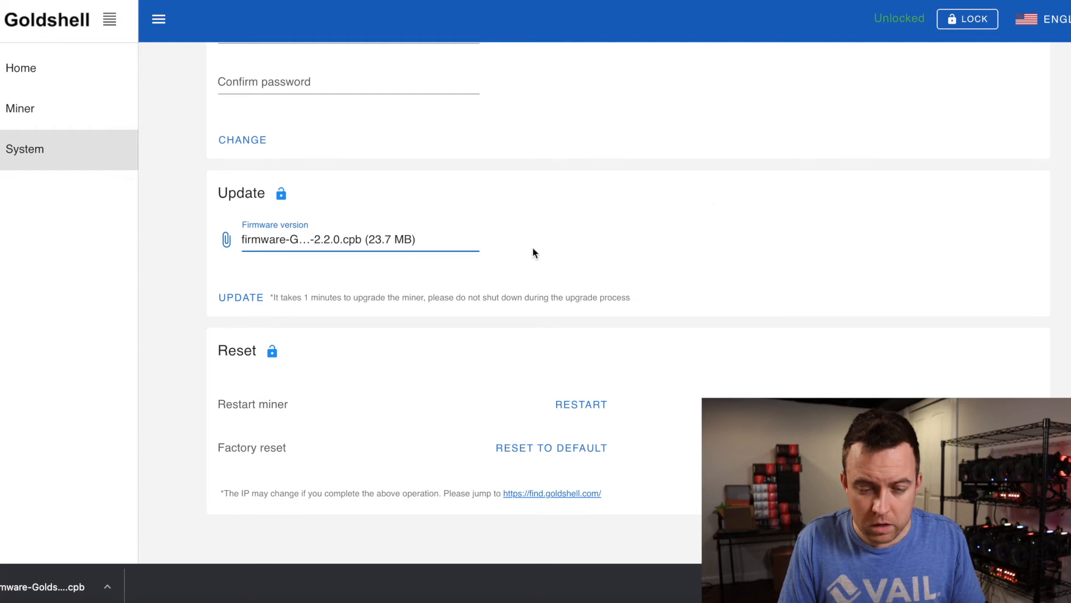
left_click(241, 296)
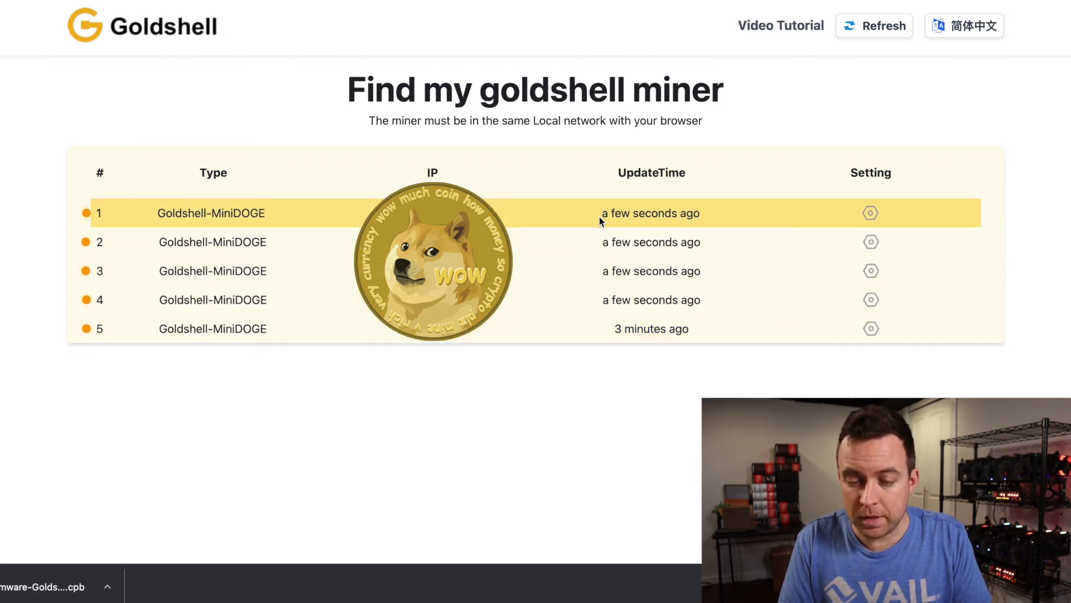
mouse_move(650, 213)
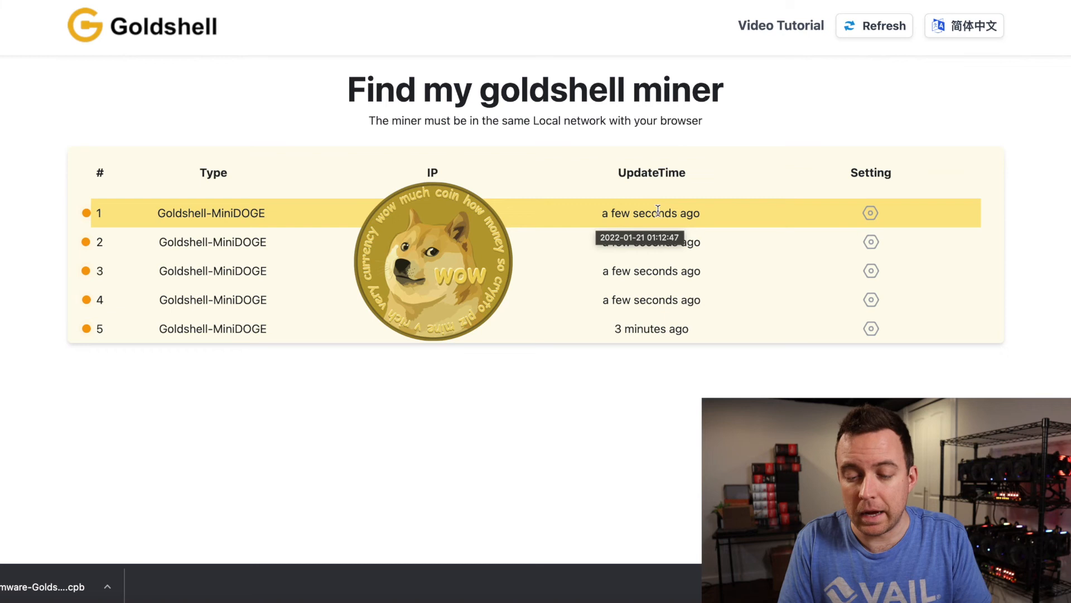